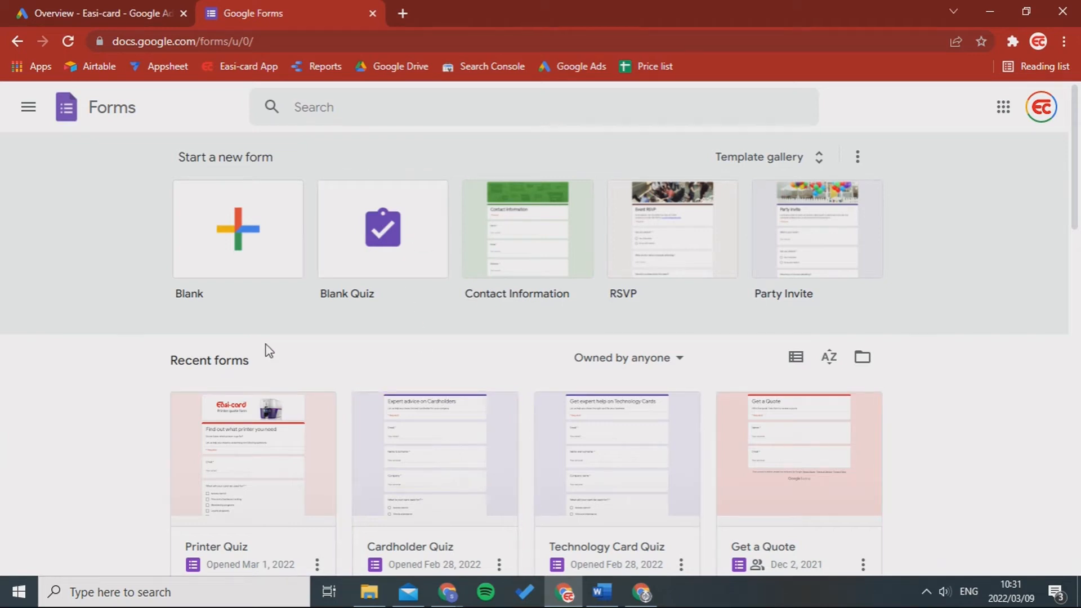
mouse_move(289, 226)
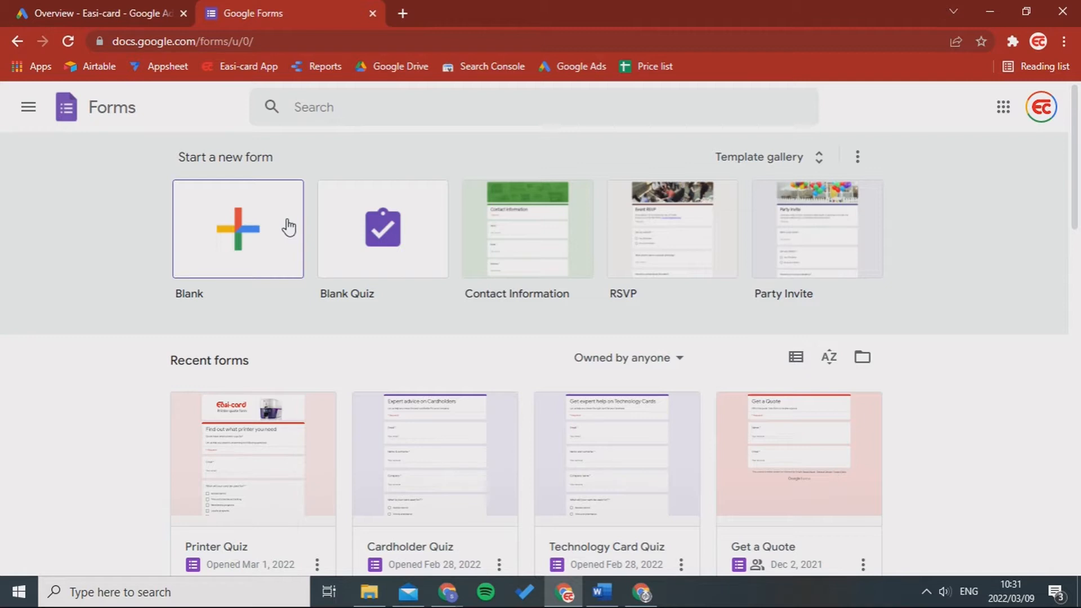
Create a new blank form from the Blank template.
left_click(237, 229)
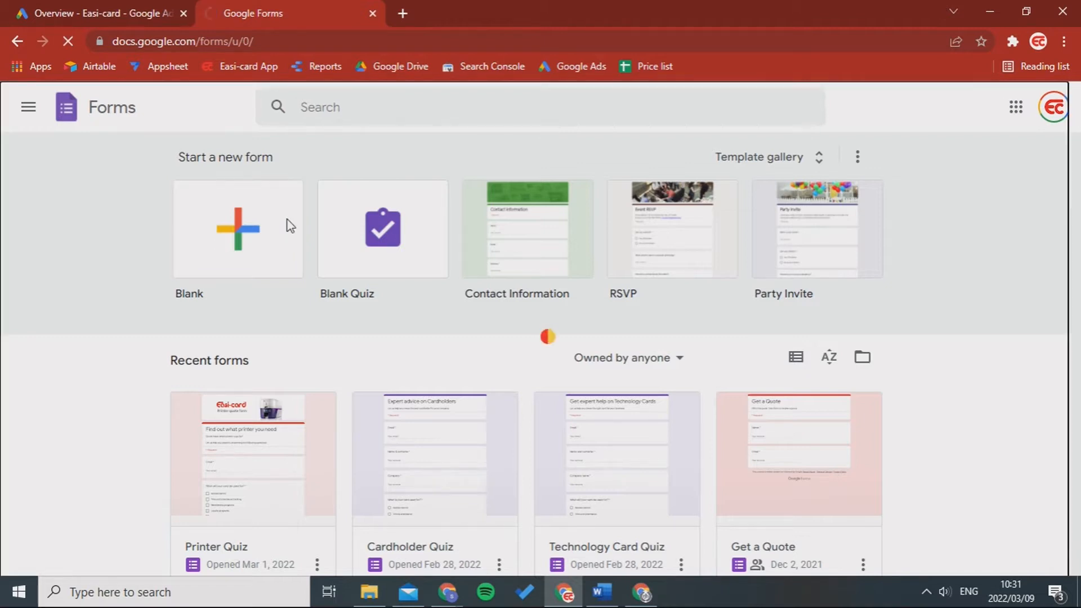
left_click(237, 229)
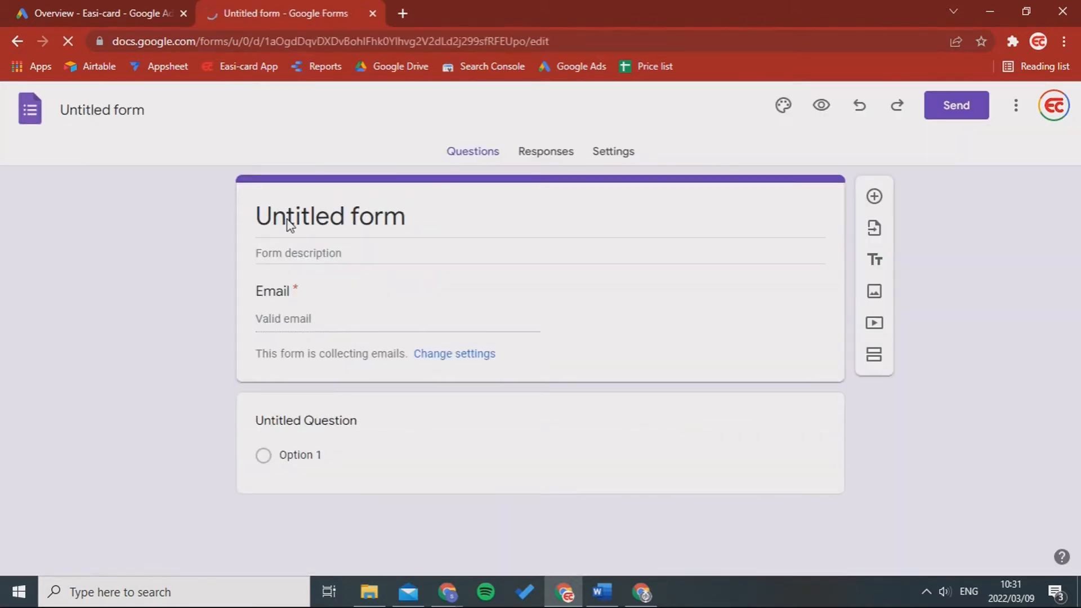
left_click(305, 421)
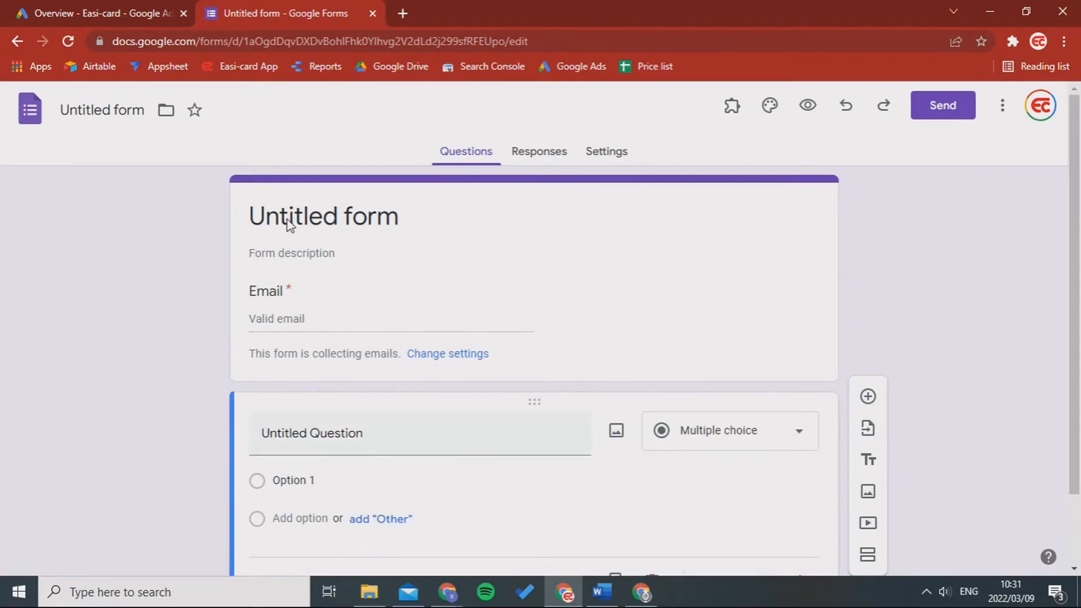
mouse_move(343, 222)
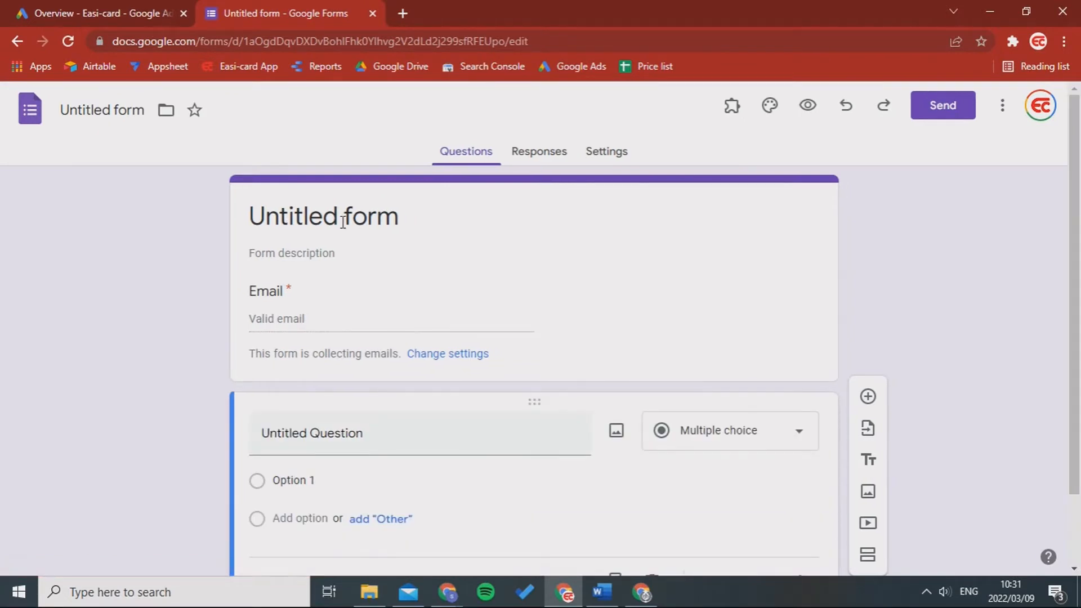
Replace 'Untitled' in the form title with 'Time & attendance'.
double_click(301, 216)
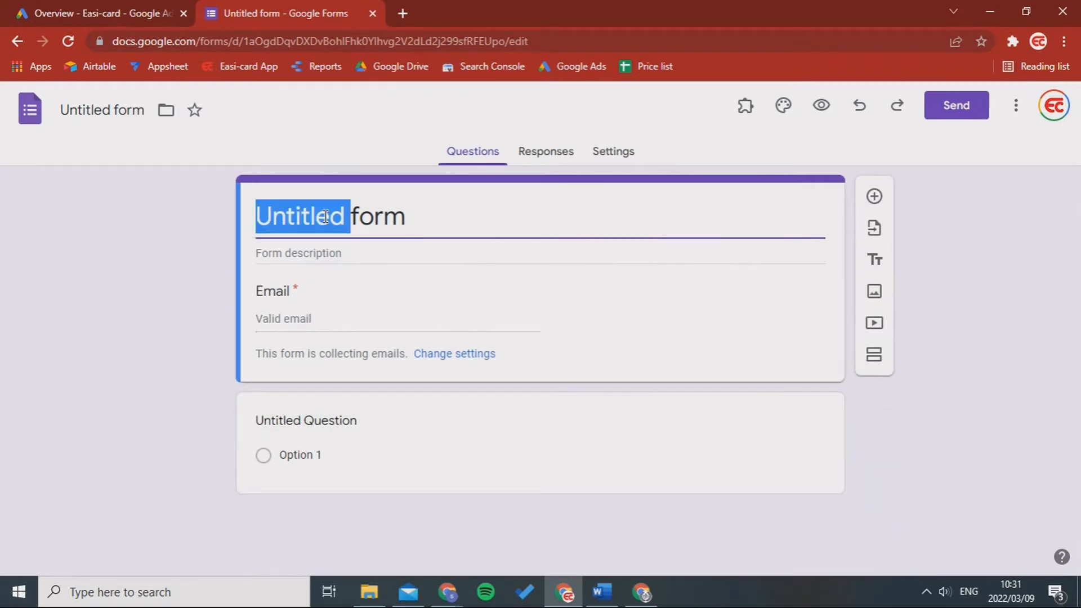
type("Time")
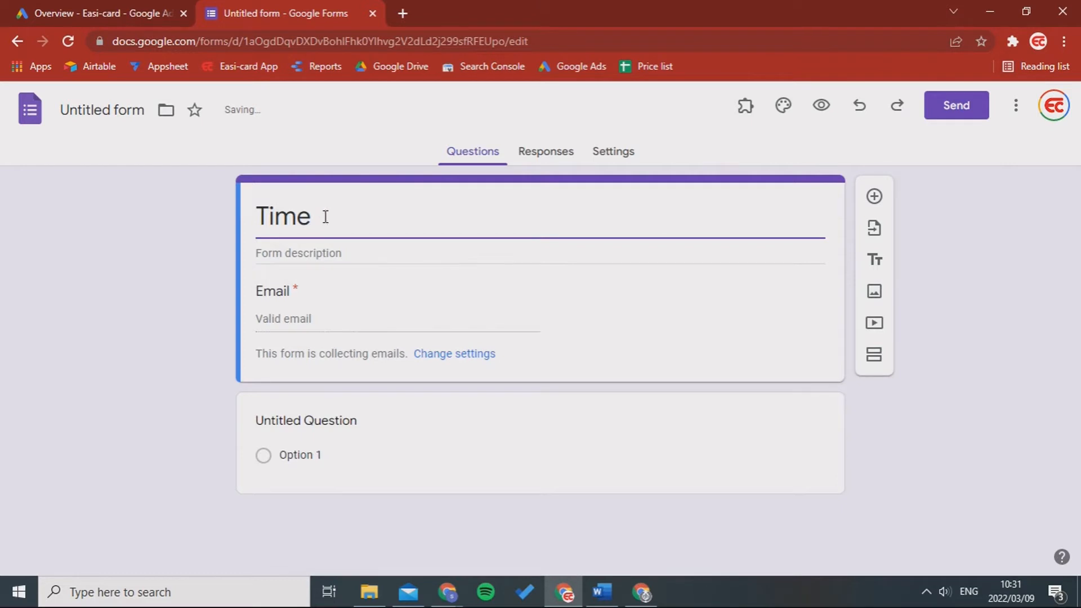
type("& atte")
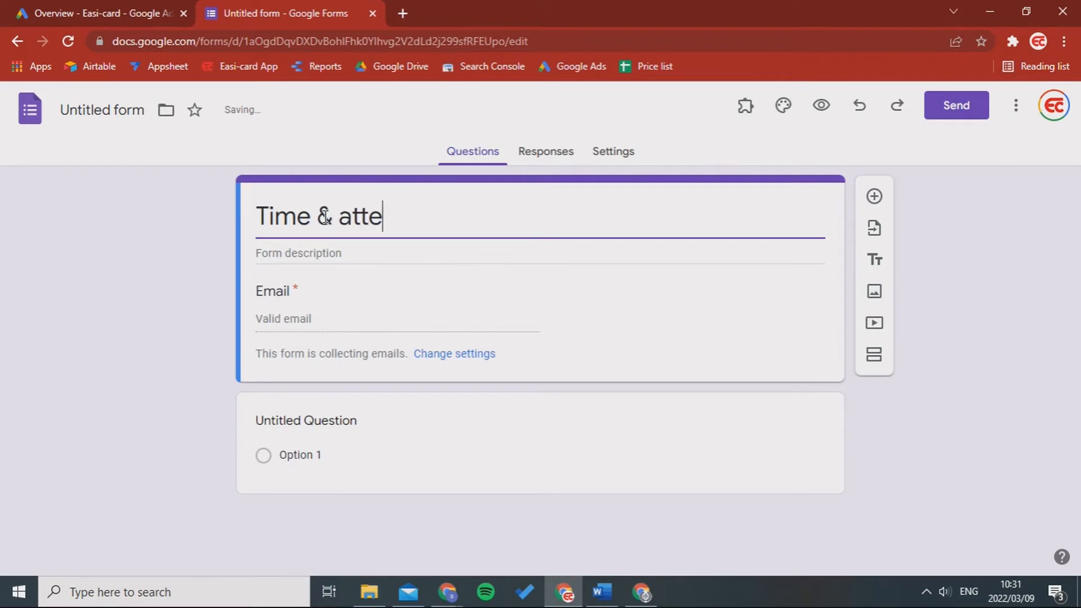
type("ndance")
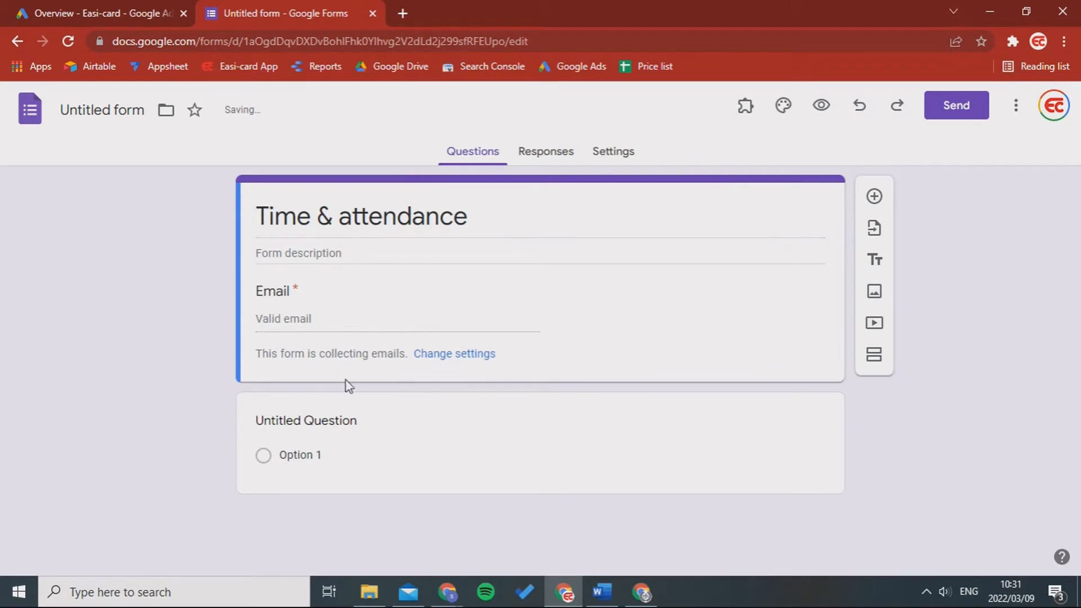
left_click(305, 421)
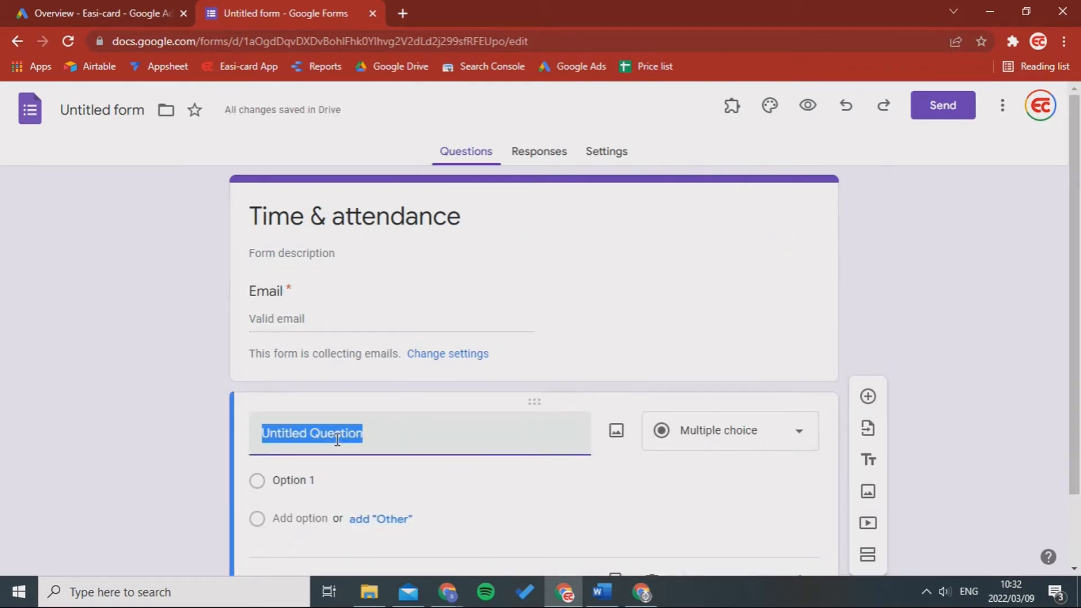
Make the first question a required short-answer 'First name', then view Responses and return to Questions.
type("Fi")
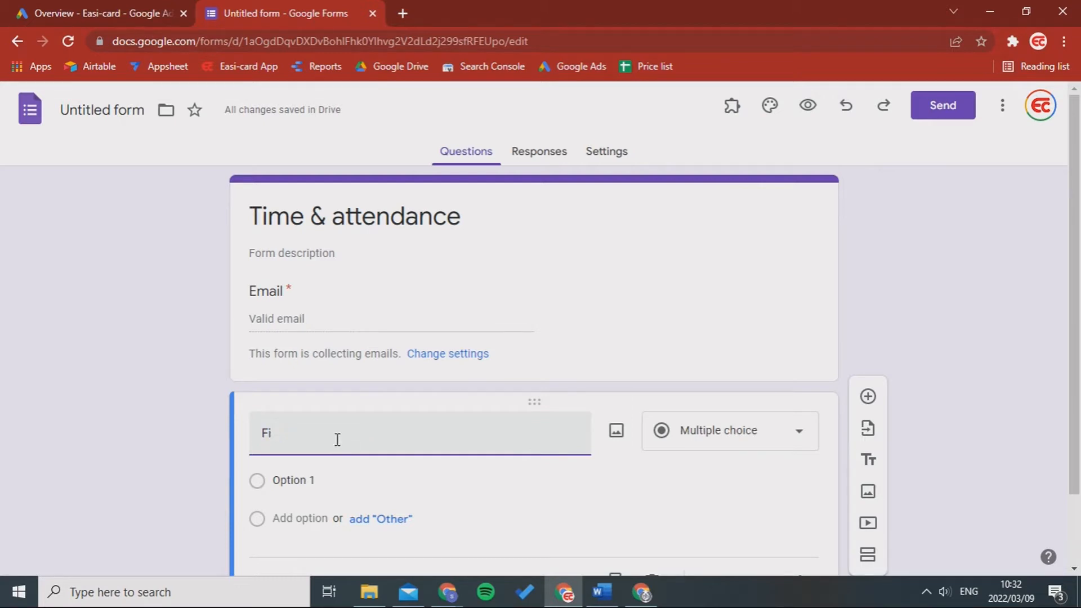
type("rst name")
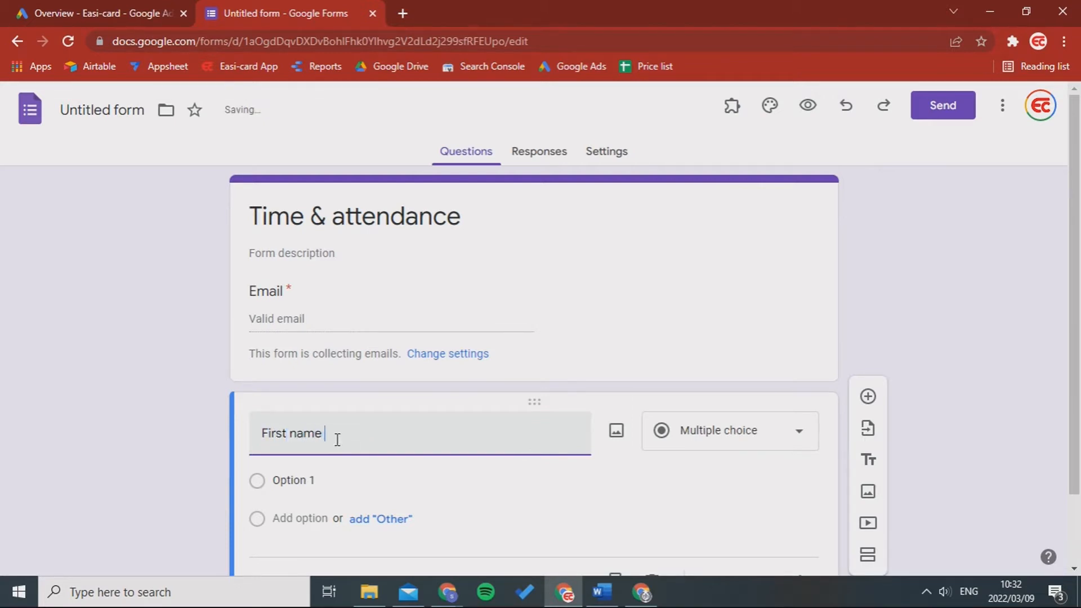
left_click(728, 430)
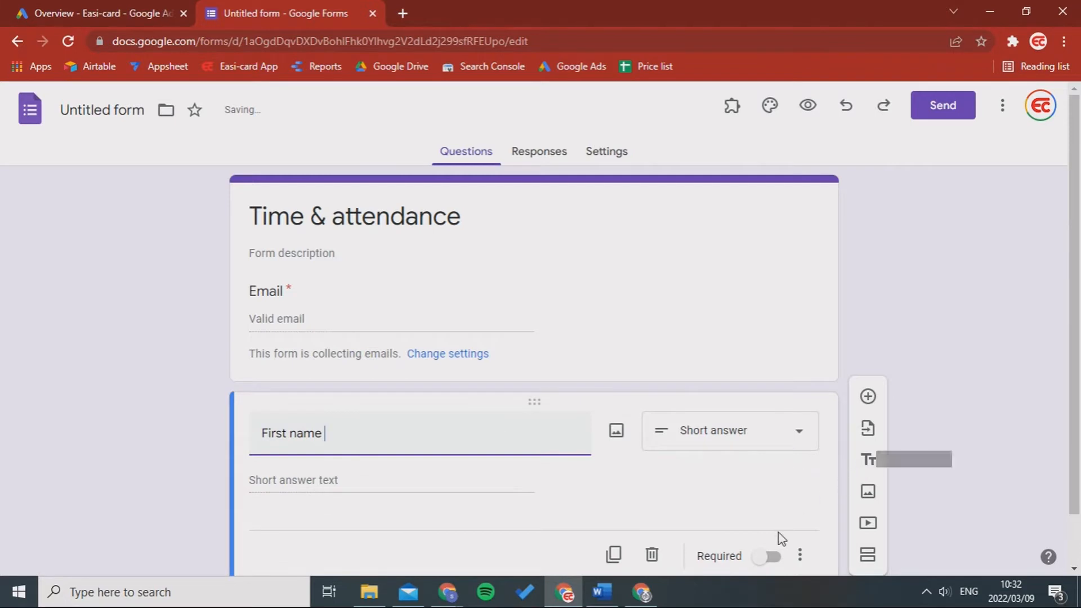
left_click(770, 556)
type("Last name")
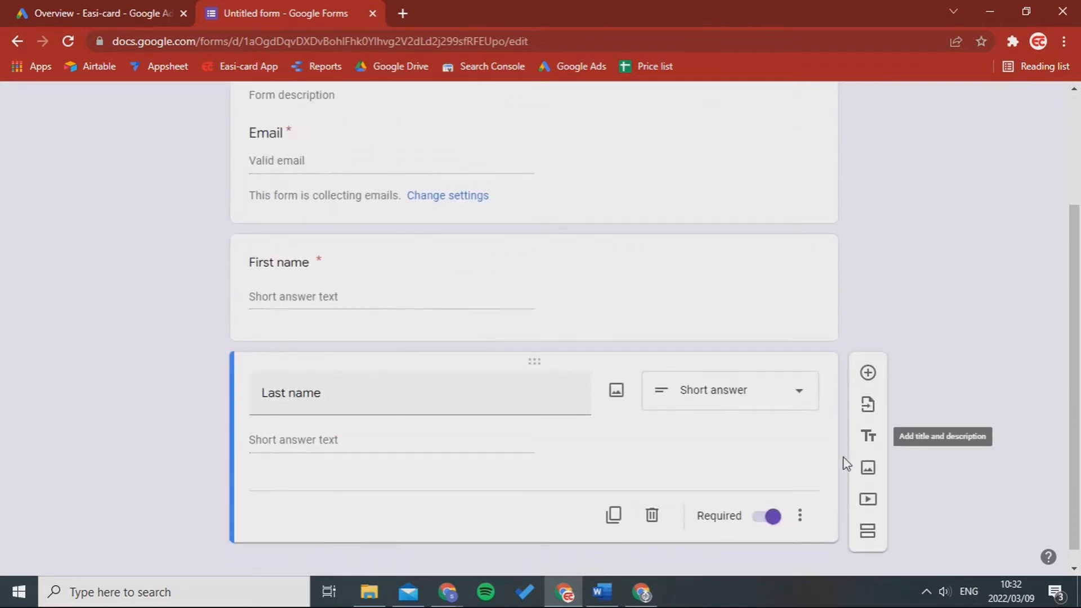
left_click(545, 151)
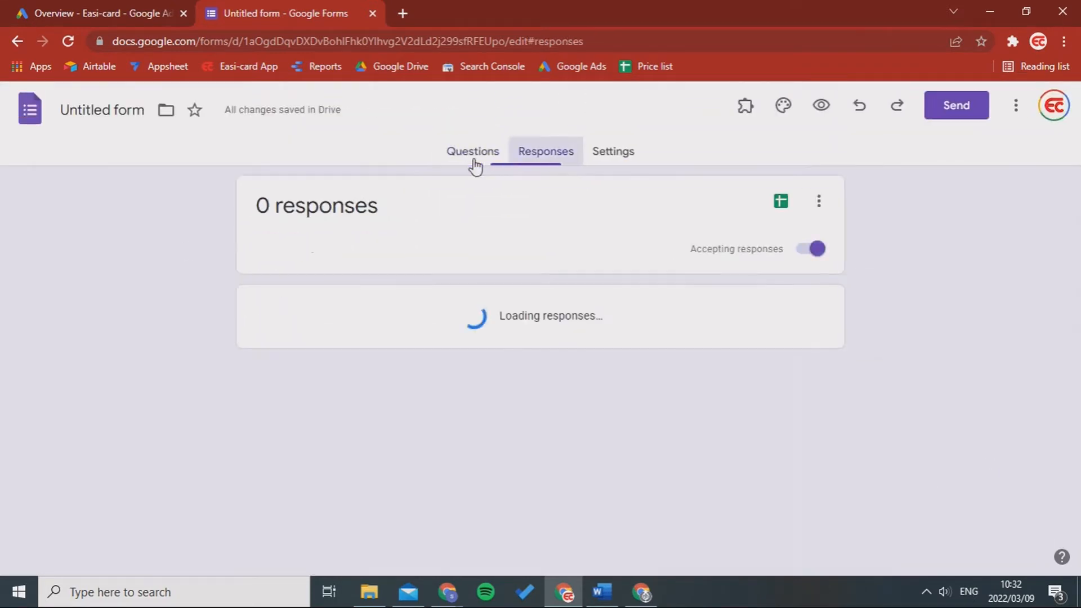
left_click(465, 151)
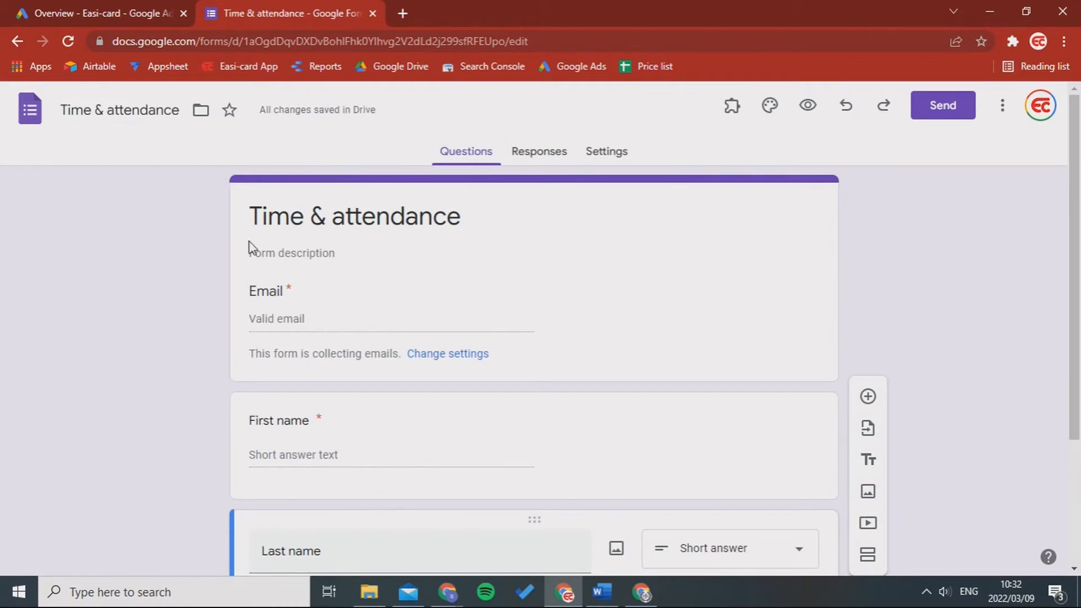
mouse_move(731, 105)
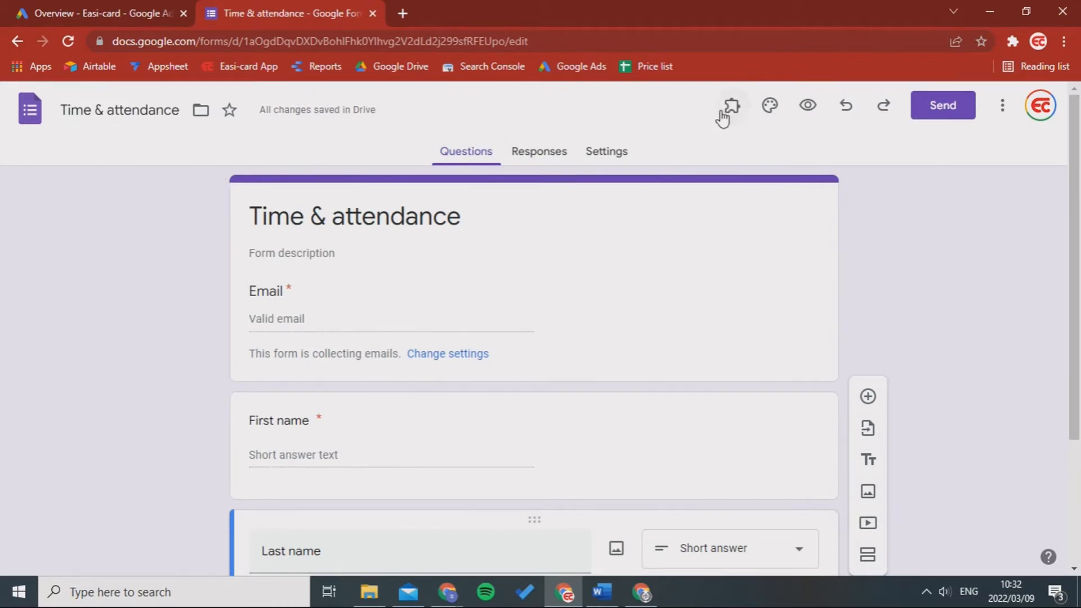
Set the form header to the books illustration from the theme image gallery.
left_click(769, 104)
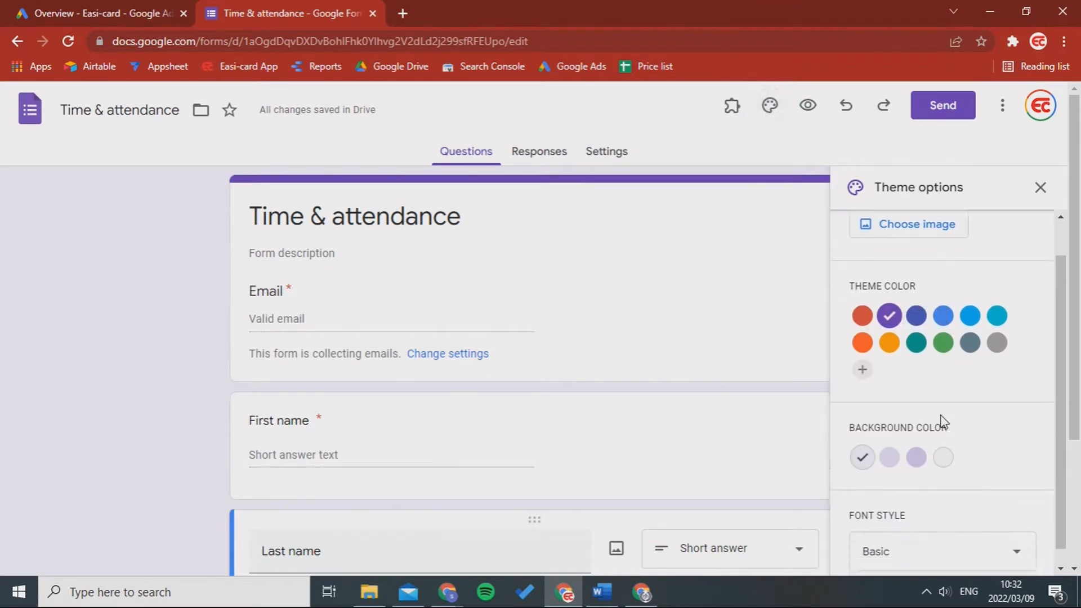
left_click(908, 224)
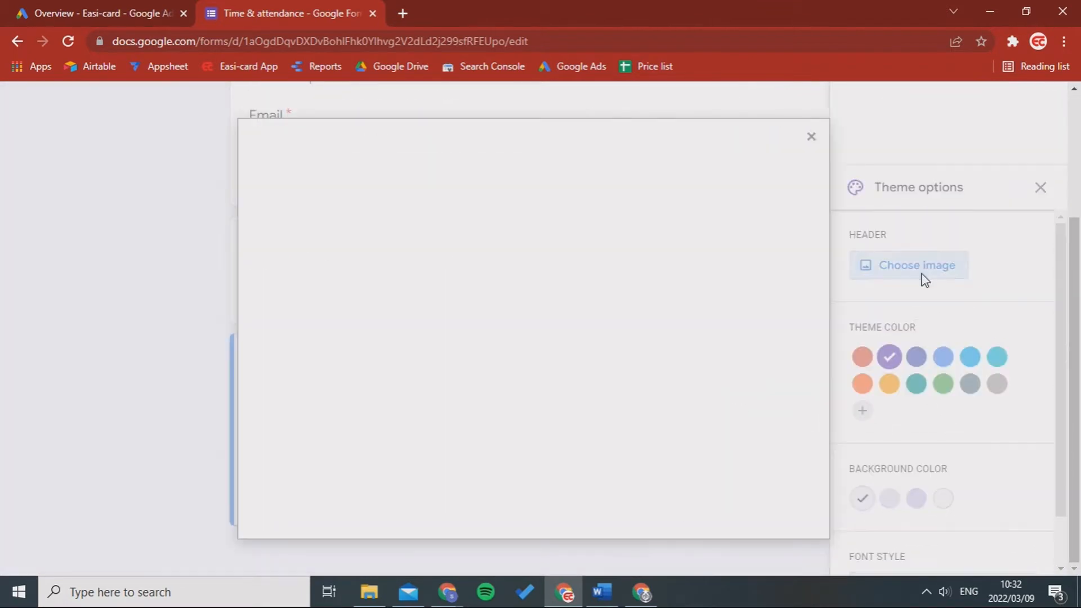
left_click(915, 265)
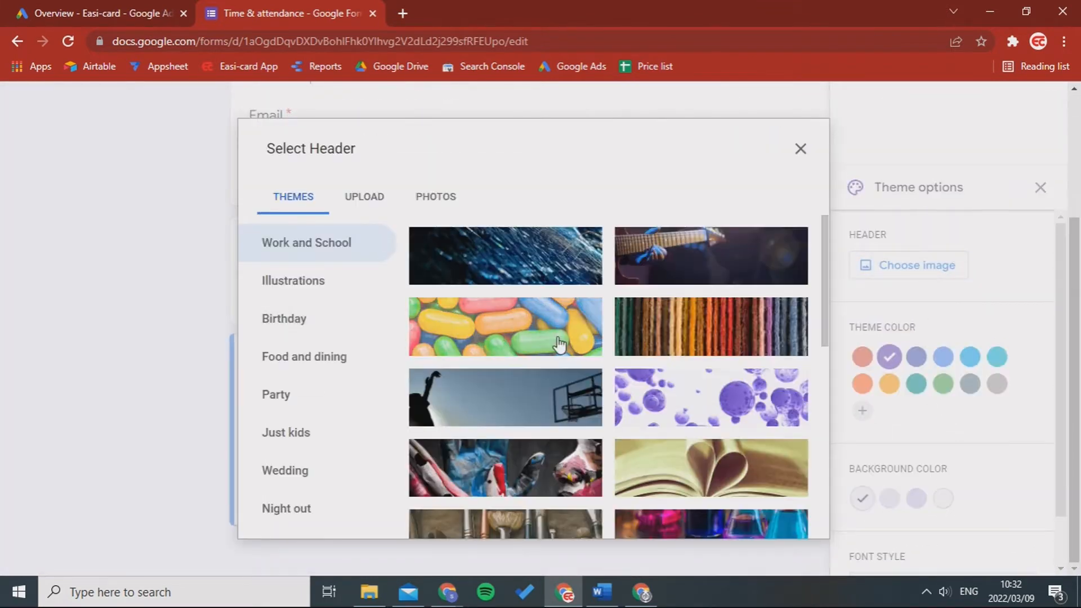
scroll("down", 3)
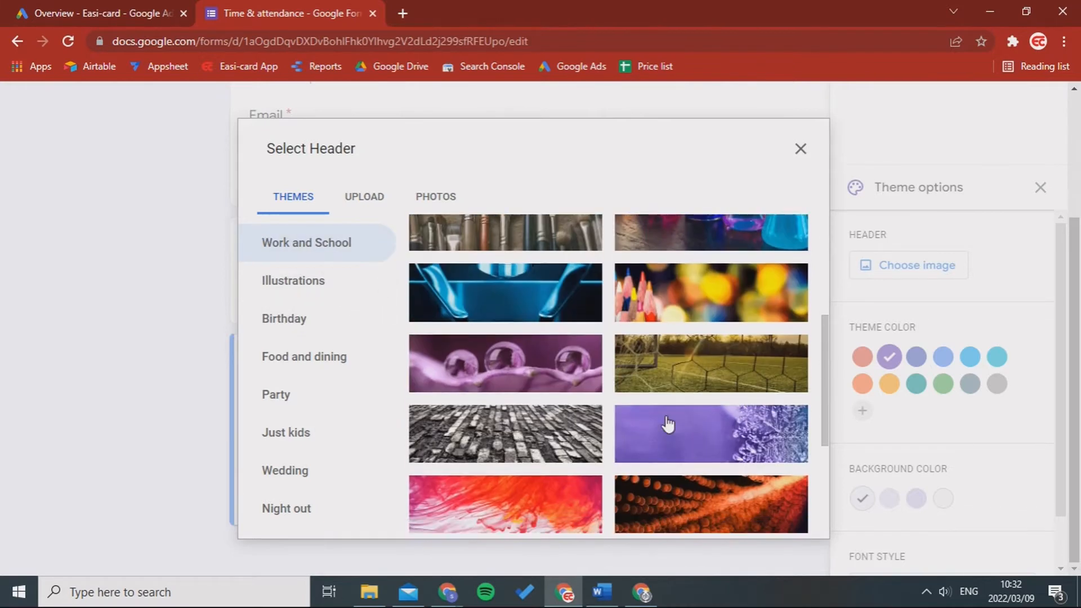
scroll("down", 3)
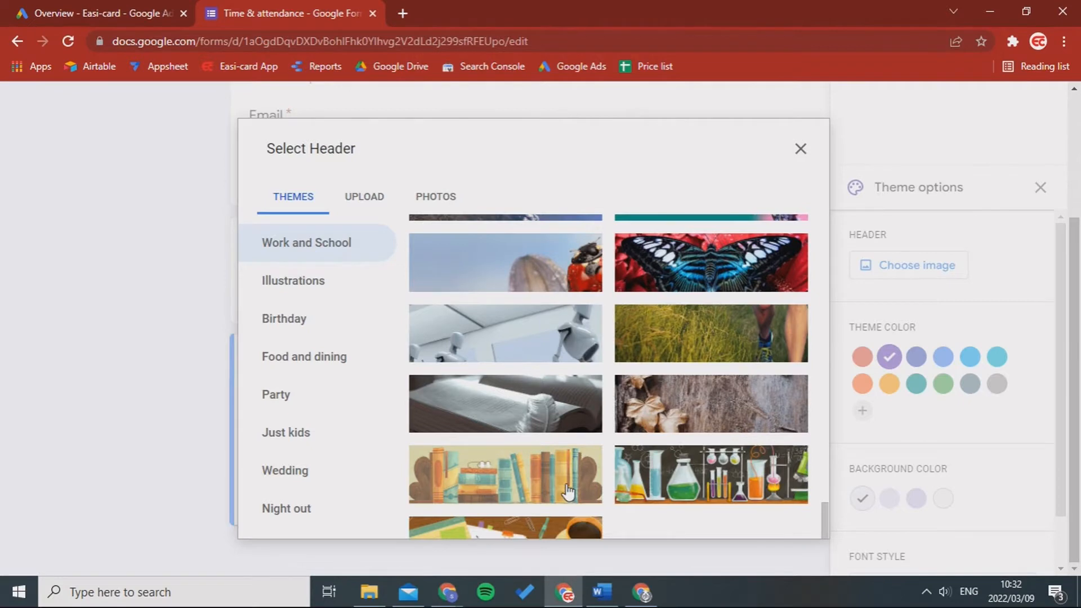
left_click(504, 474)
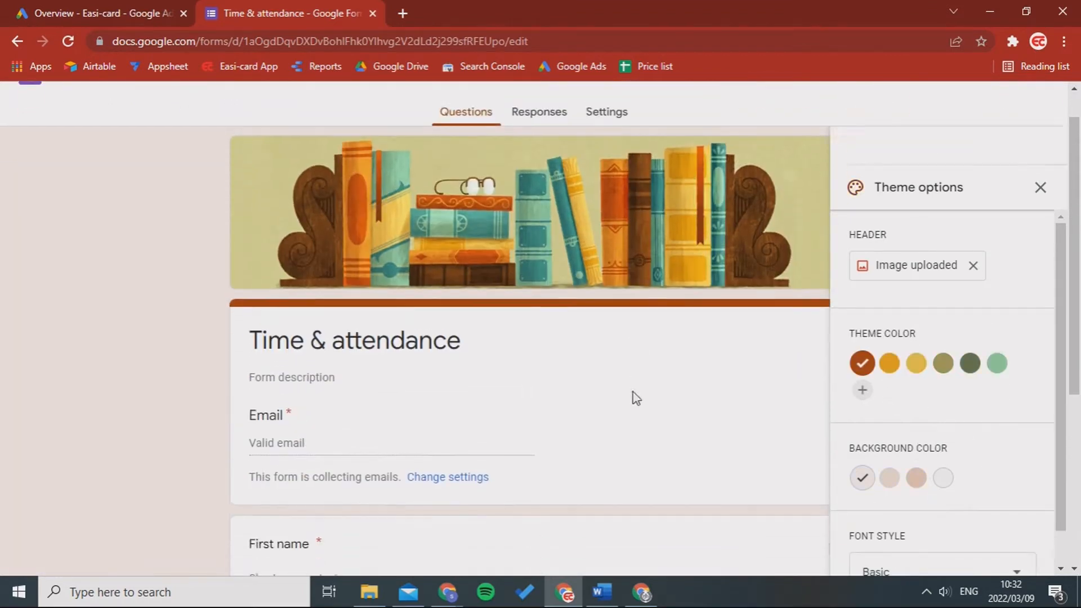
left_click(1041, 187)
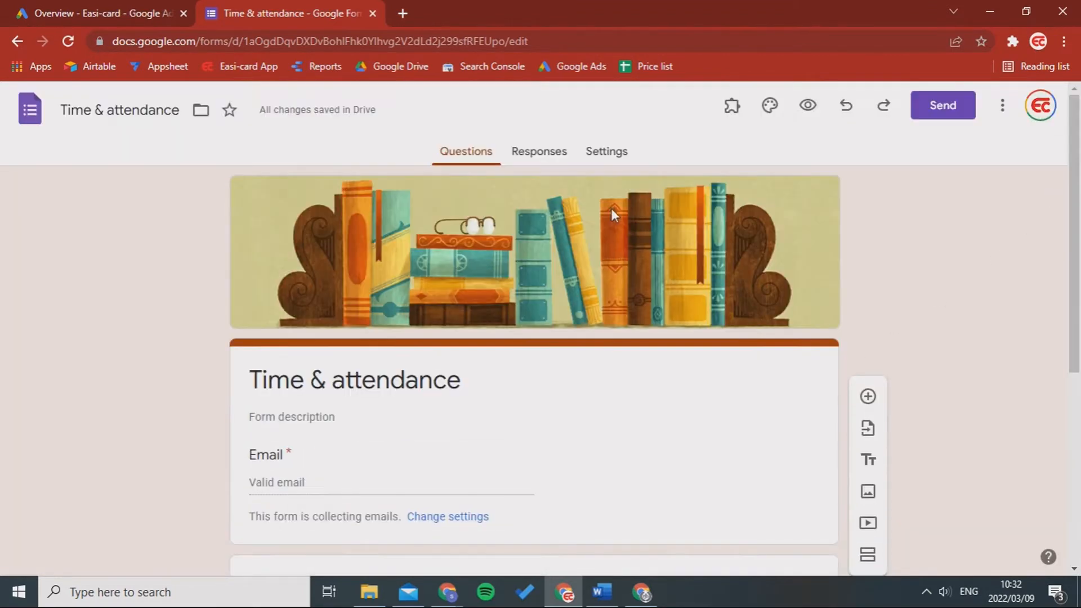
mouse_move(1002, 105)
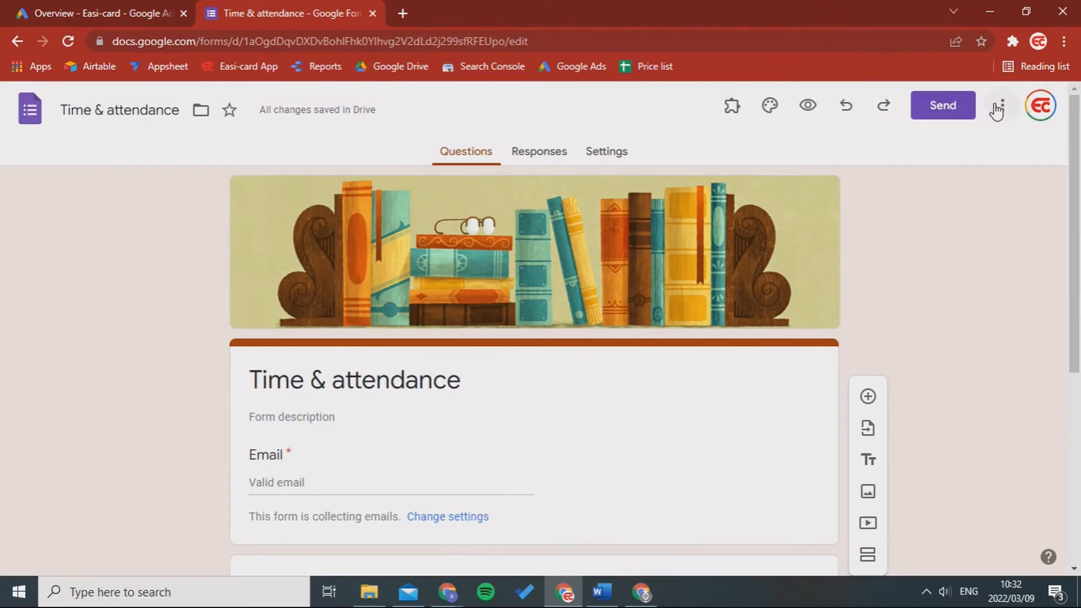
Copy the form's shareable link from the Send dialog, then scroll through the form.
left_click(942, 105)
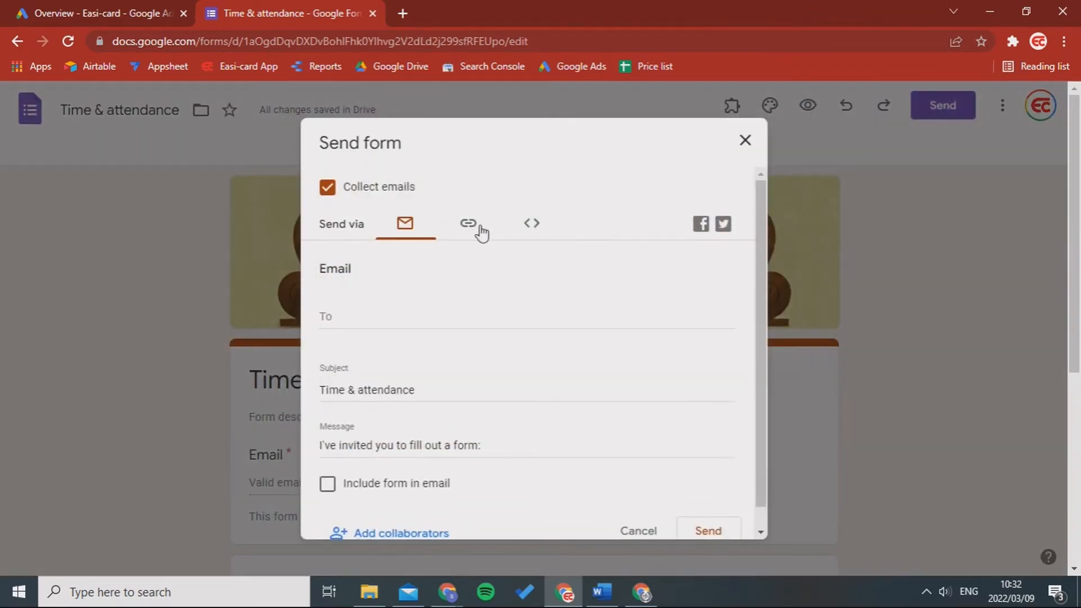
left_click(468, 224)
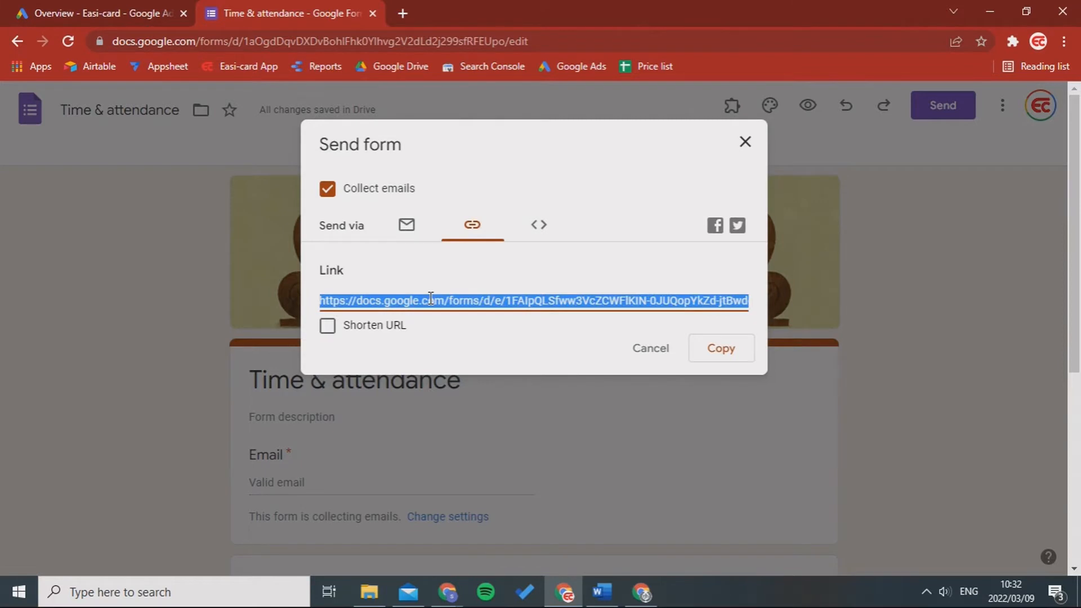
mouse_move(435, 300)
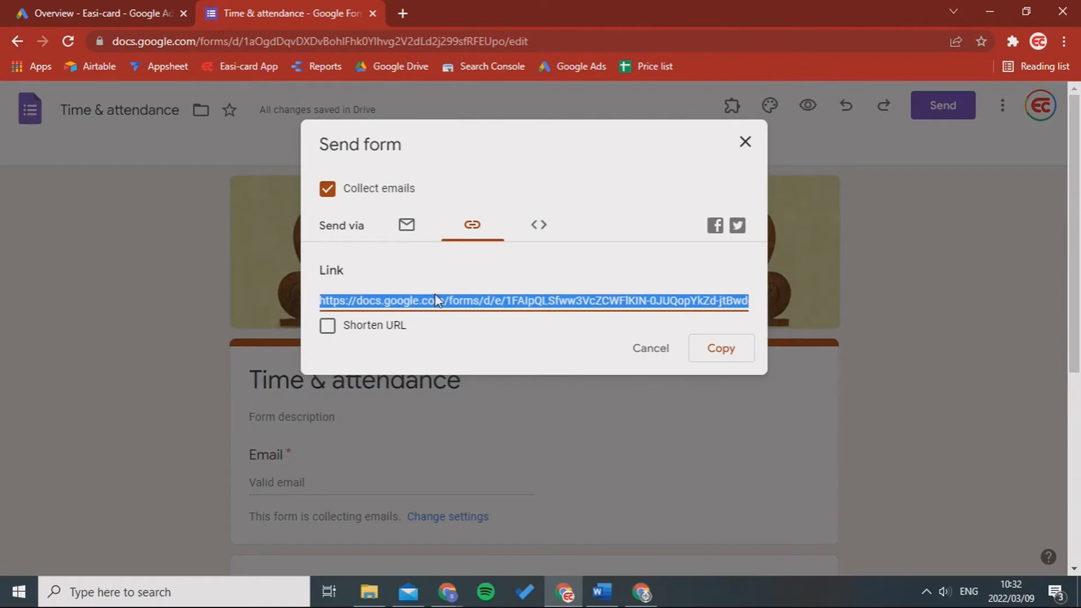
left_click(744, 141)
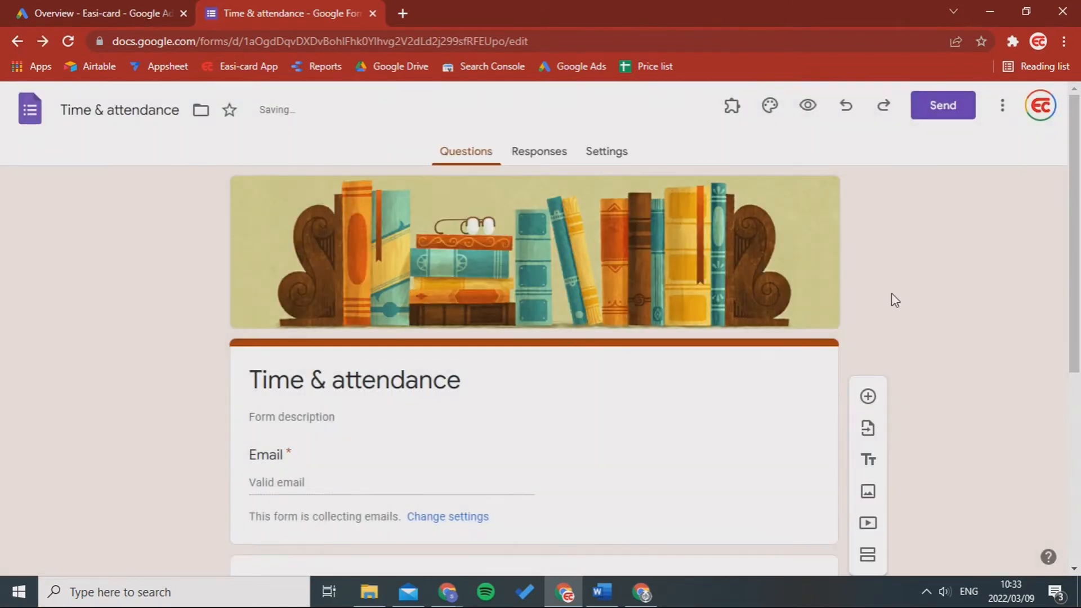
scroll("down", 3)
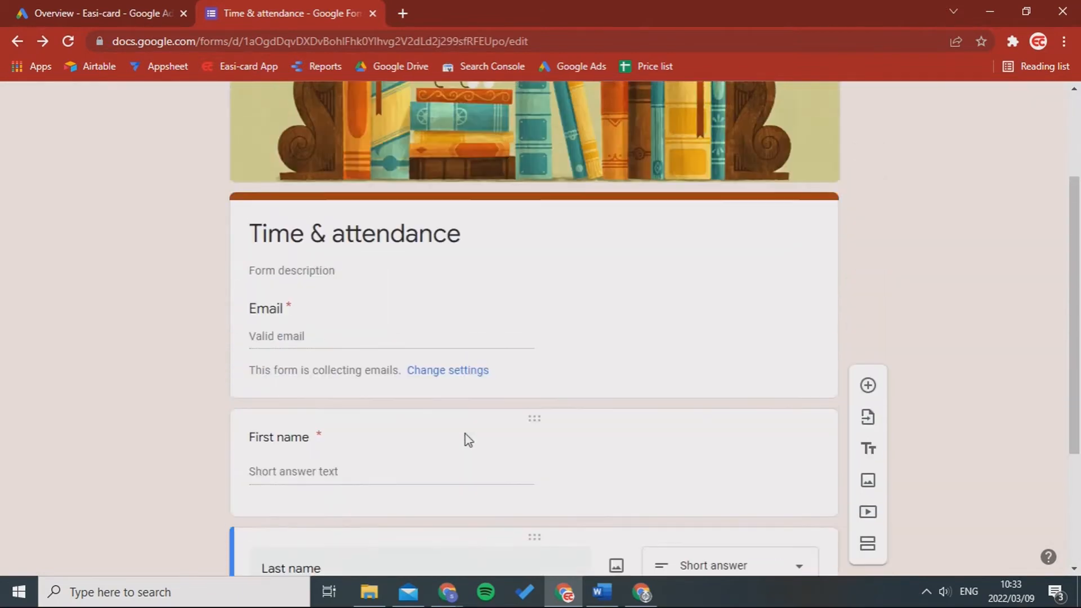
scroll("up", 3)
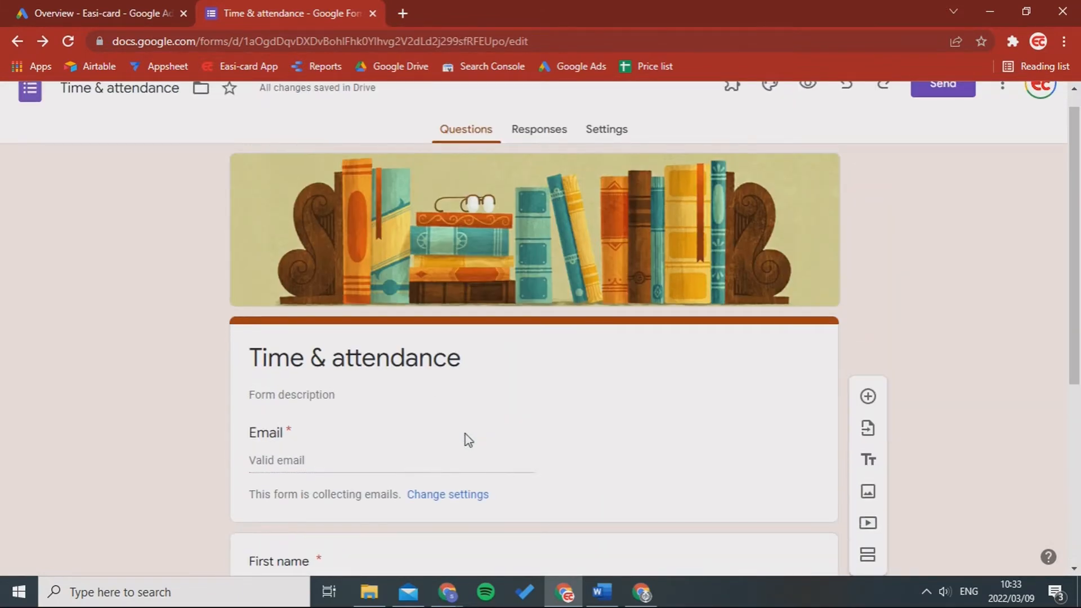
scroll("down", 3)
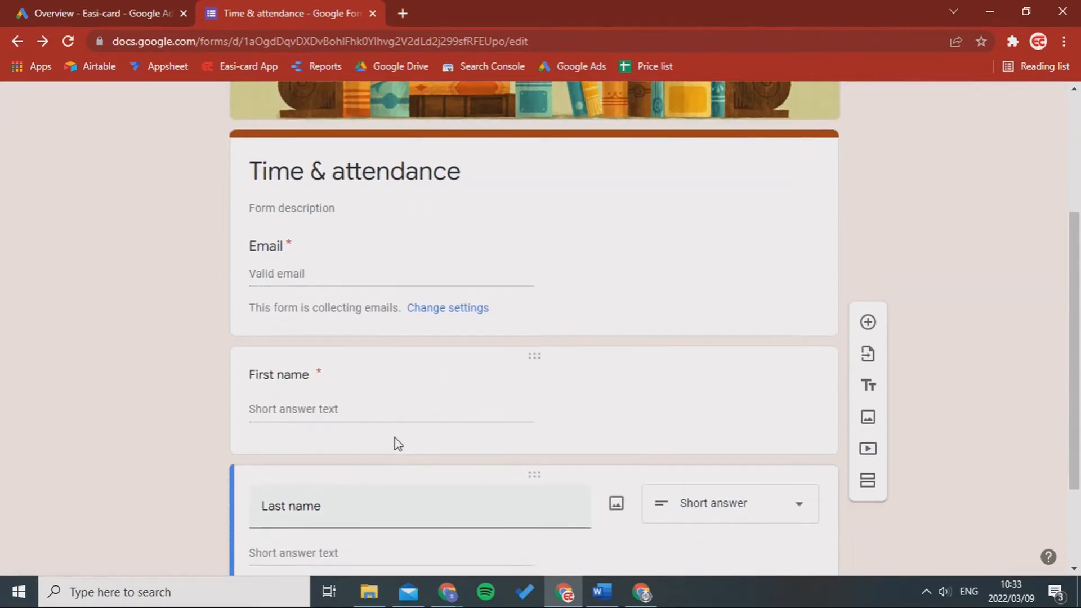
scroll("up", 3)
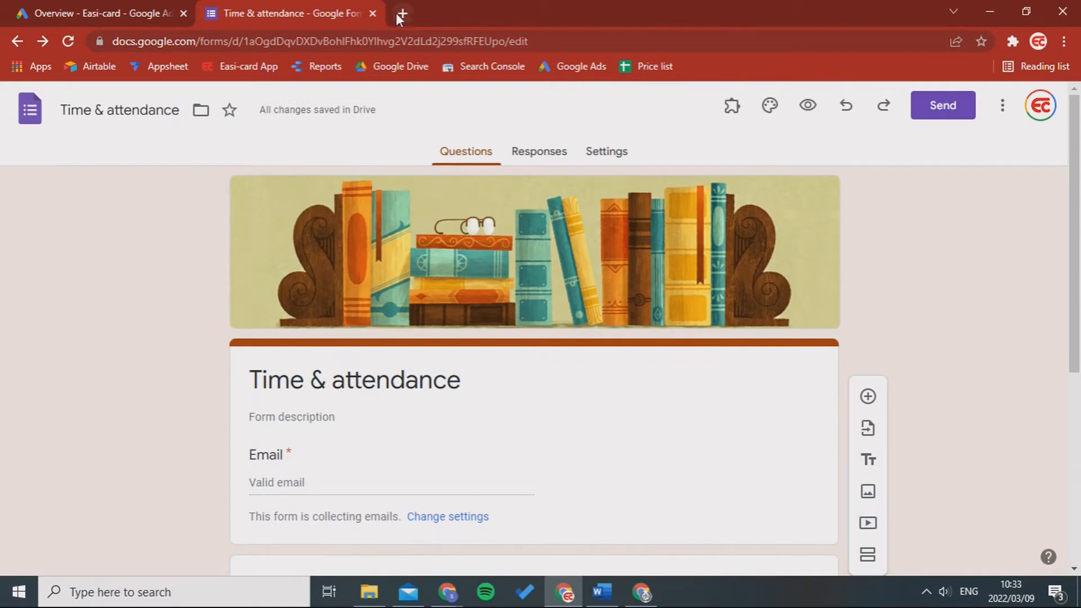
Search for 'qr code generator' and open the QRCode Monkey result.
type("qr code generator")
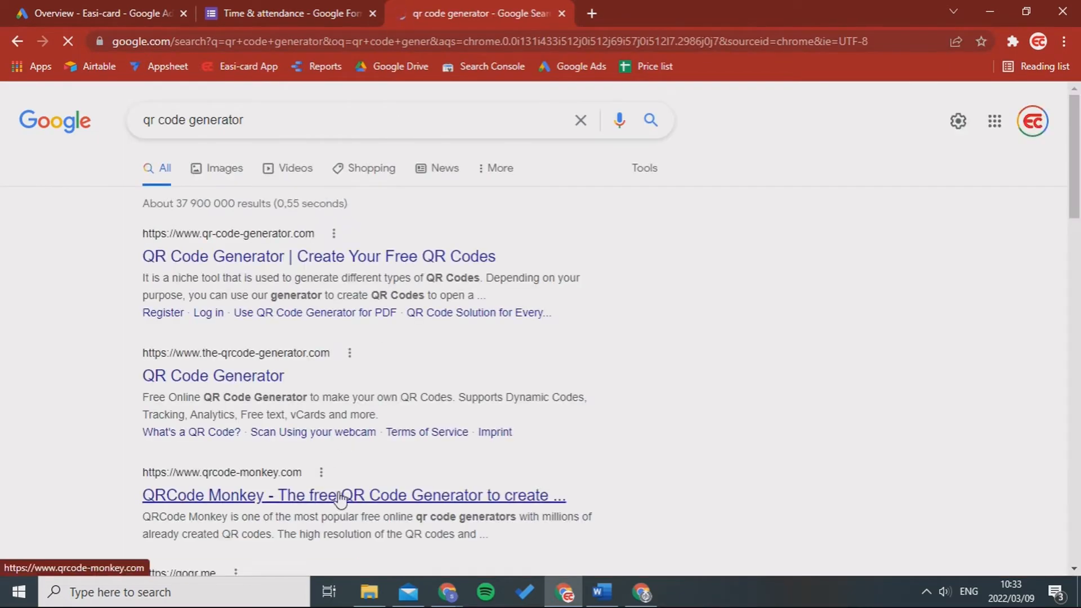
left_click(354, 495)
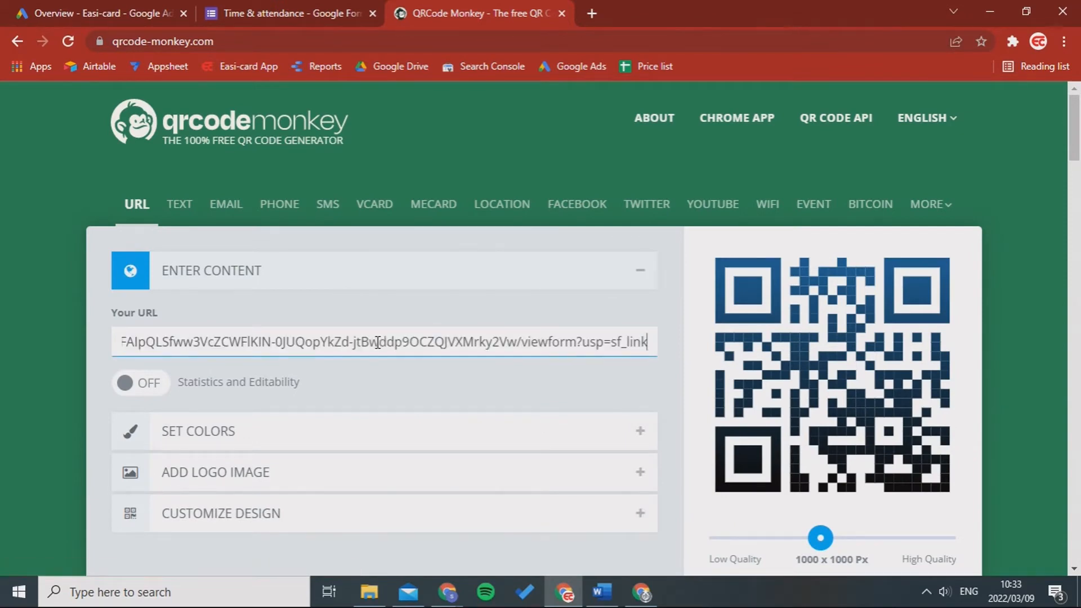
Scroll down the QRCode Monkey page toward the PNG download option.
scroll("down", 3)
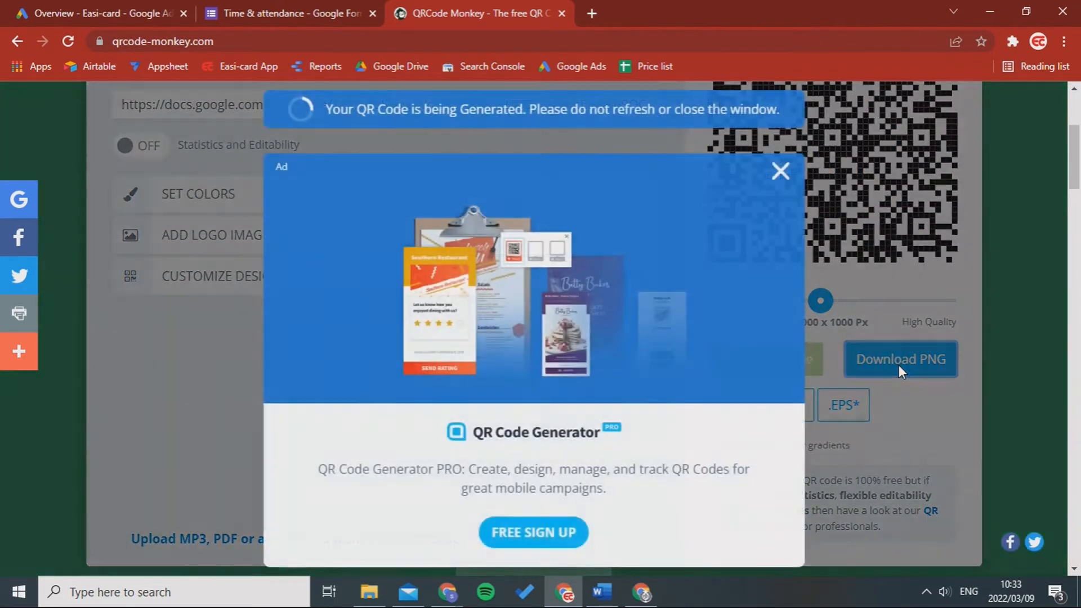
mouse_move(712, 300)
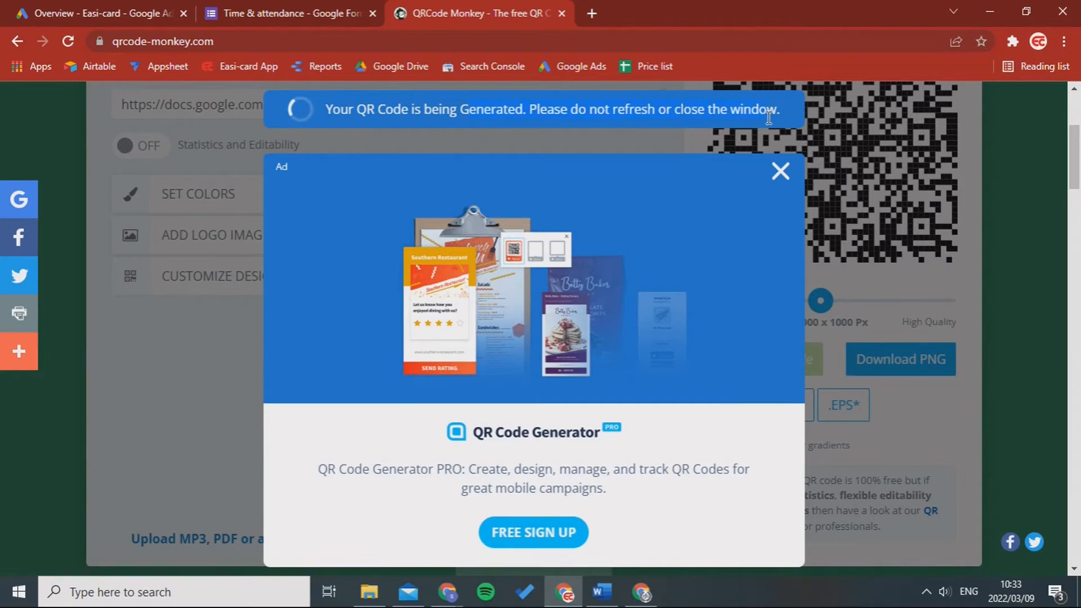
mouse_move(400, 426)
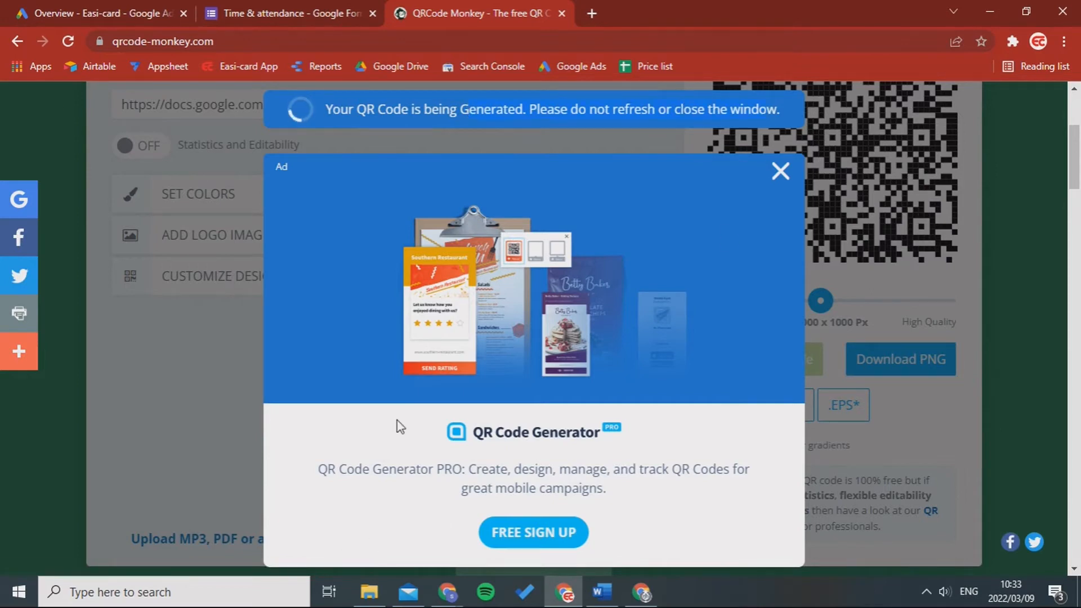